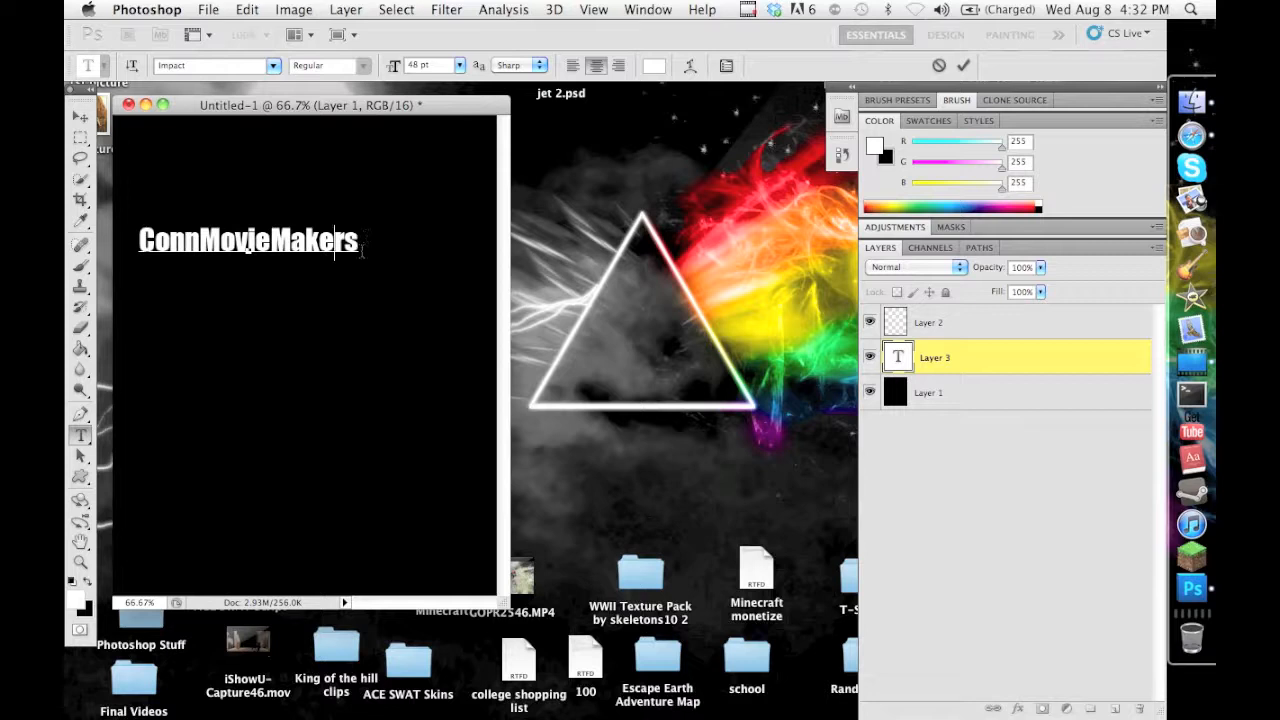
mouse_move(436, 248)
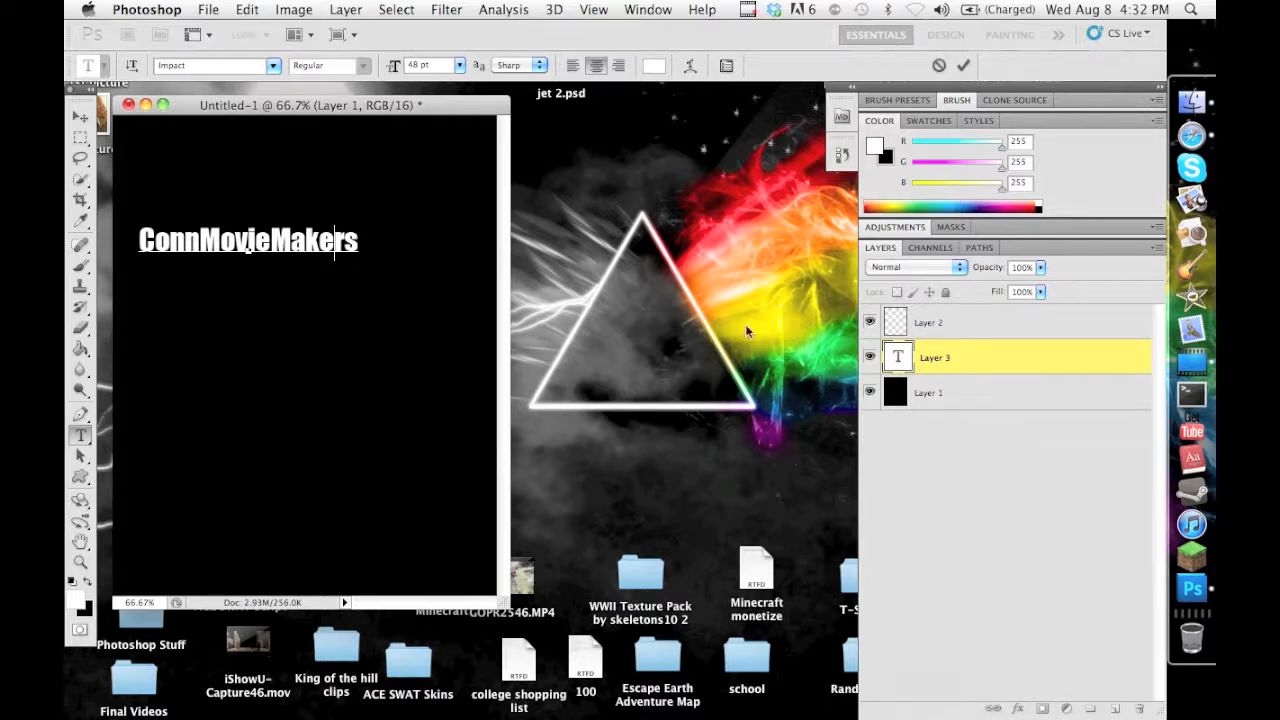
mouse_move(790, 420)
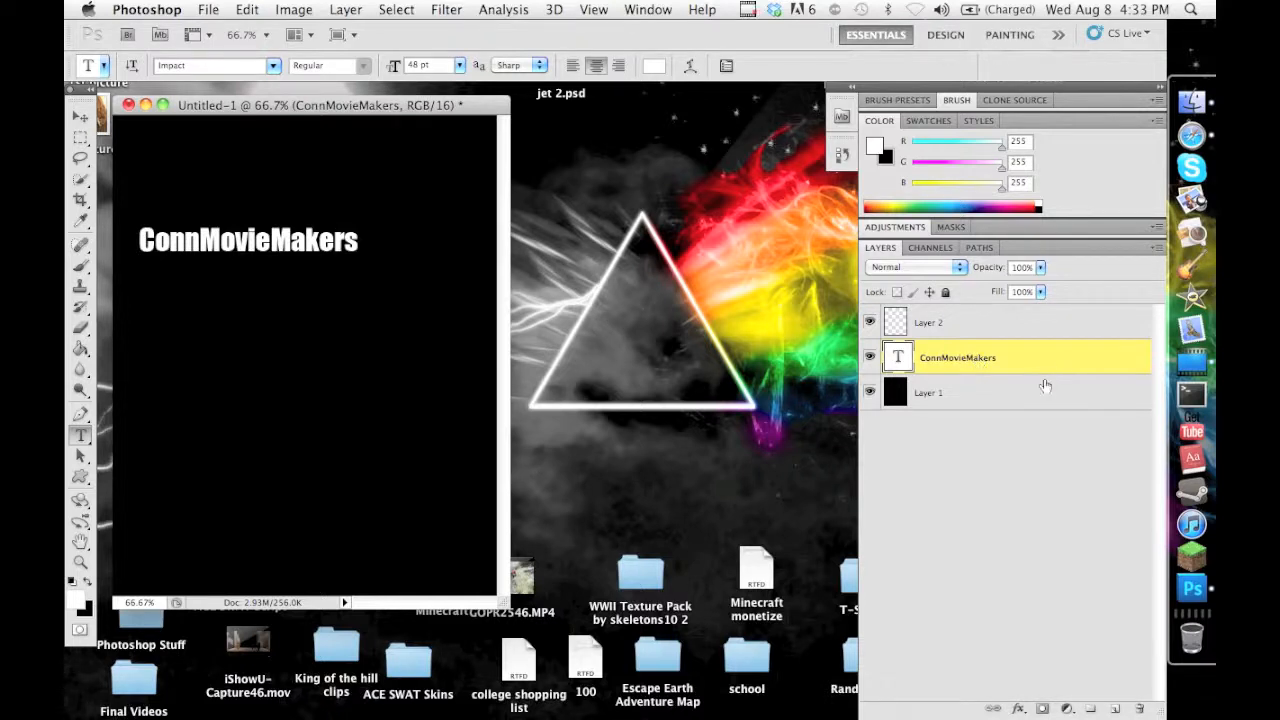
mouse_move(1030, 356)
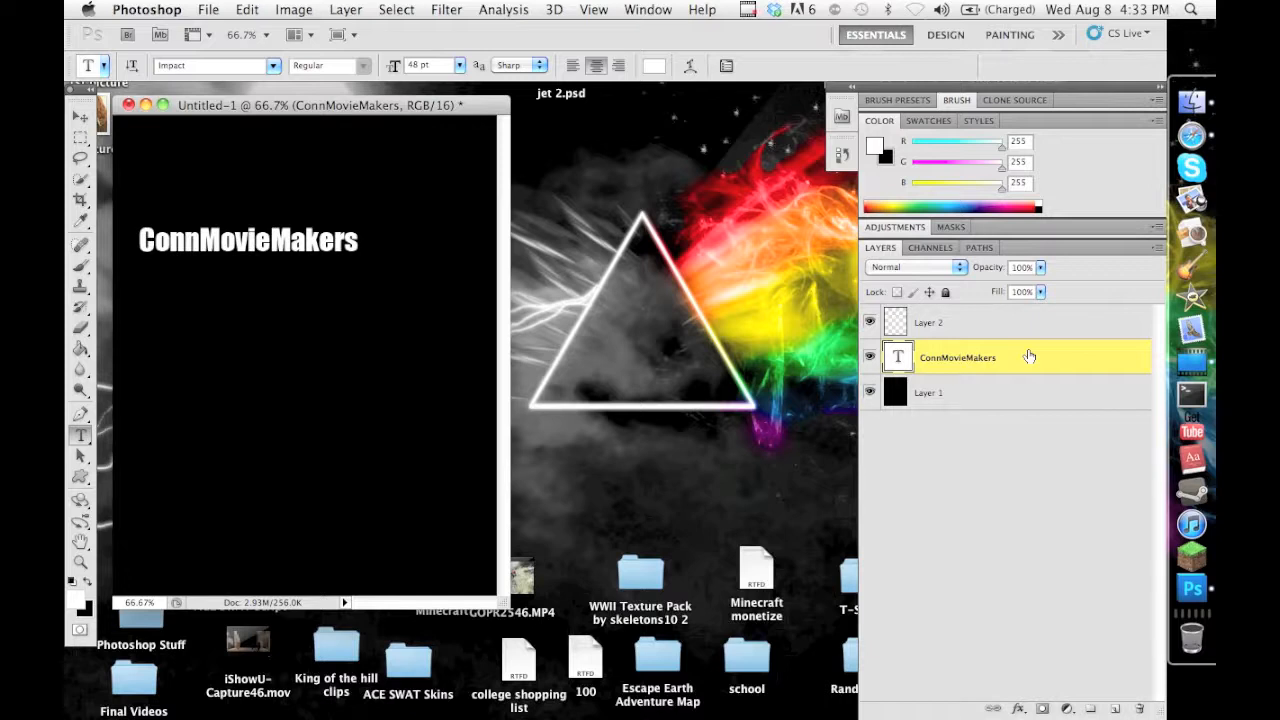
mouse_move(1024, 352)
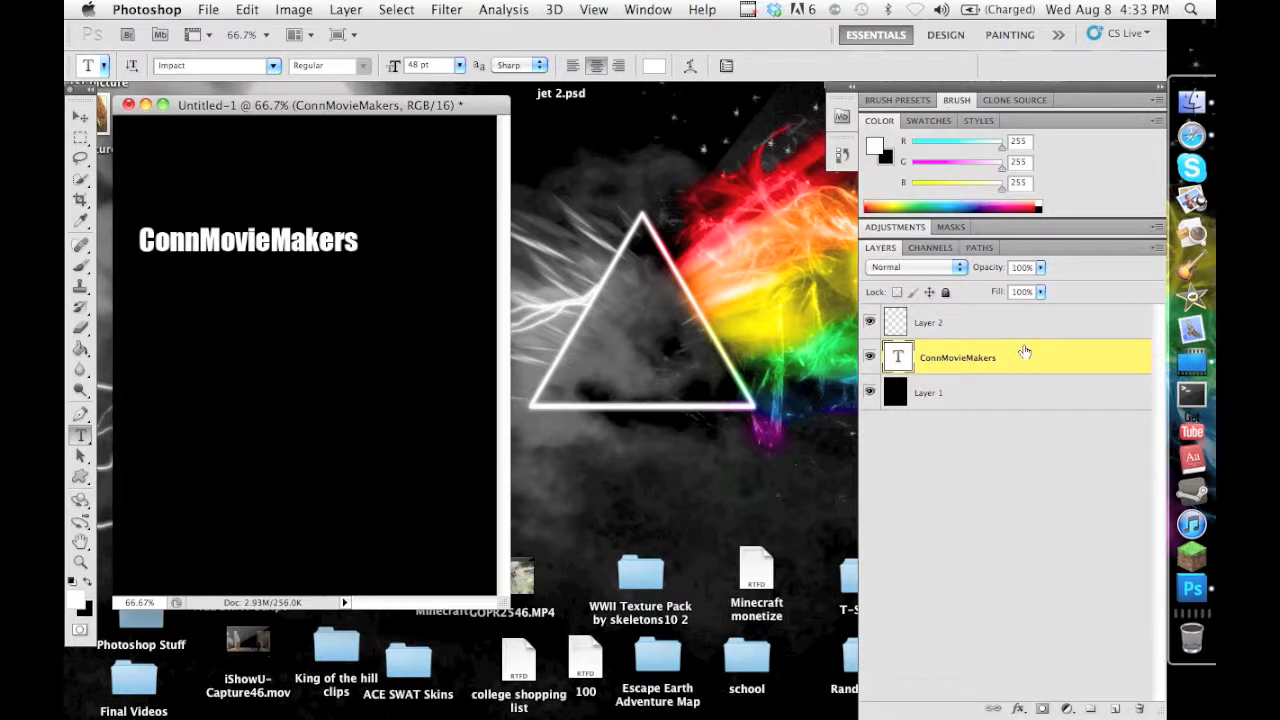
mouse_move(980, 396)
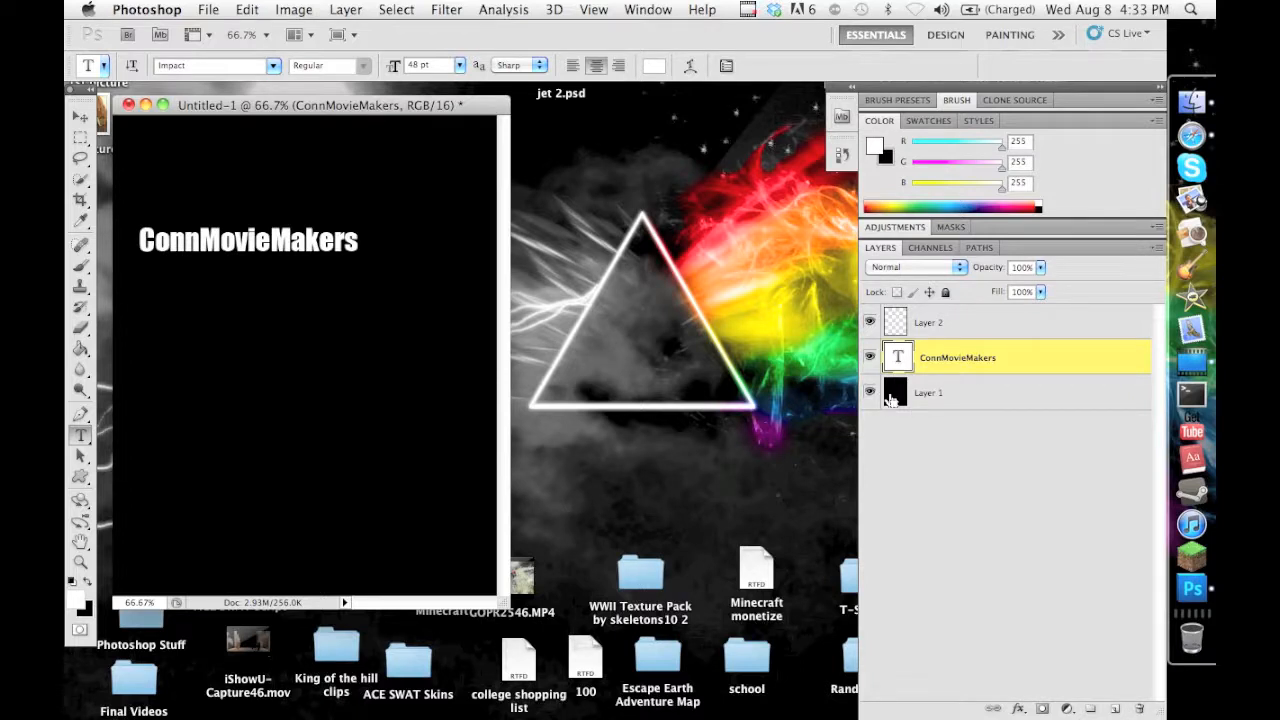
mouse_move(894, 392)
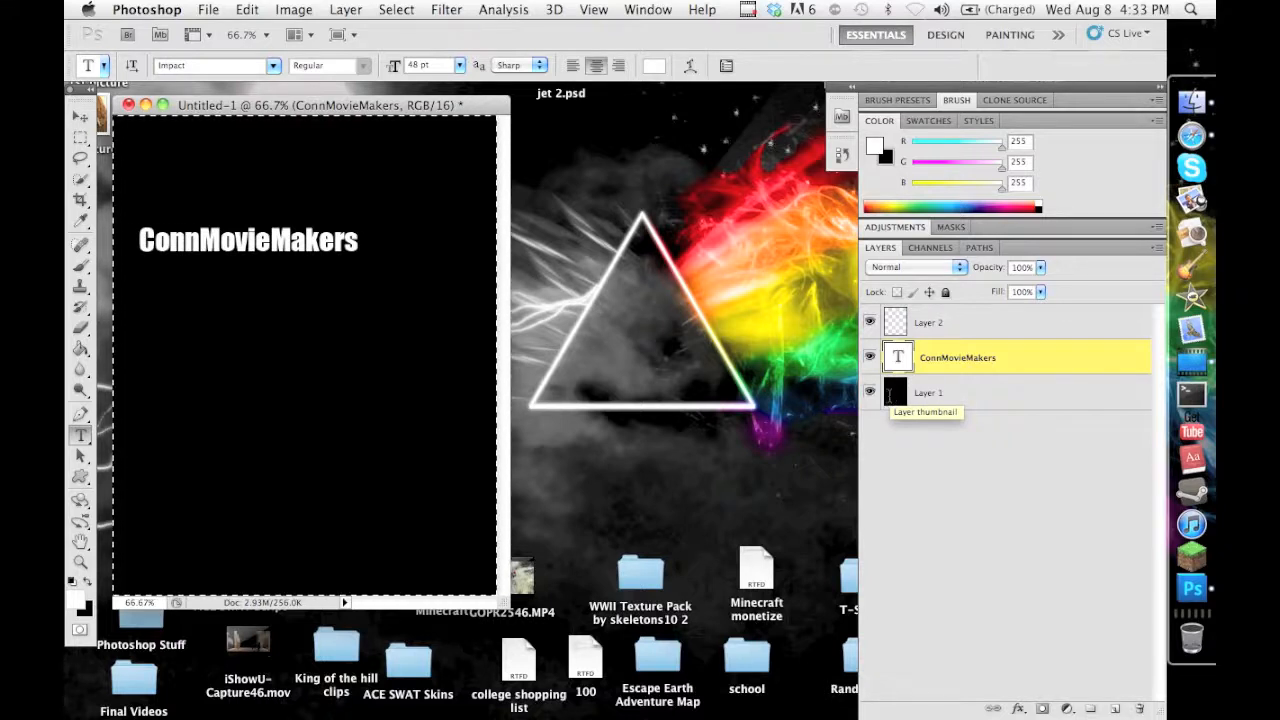
mouse_move(816, 356)
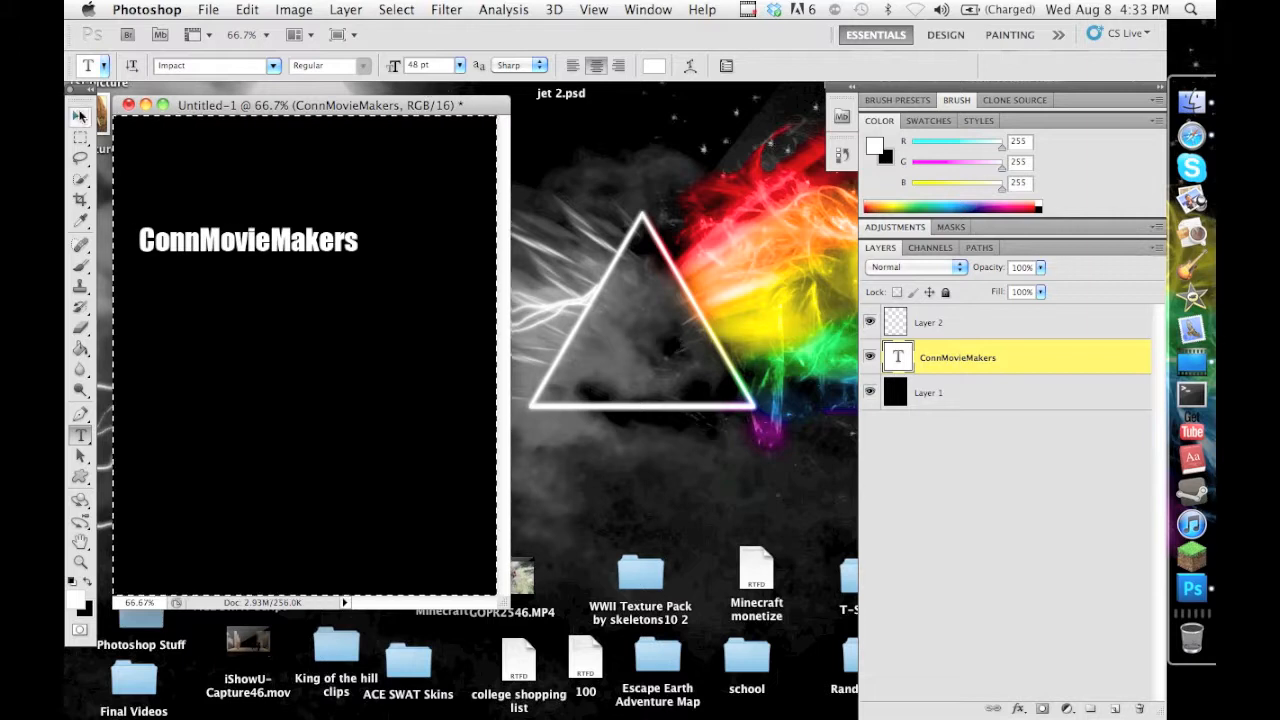
Step: Activate the Move tool so the ConnMovieMakers layer can be aligned to the selection
left_click(80, 116)
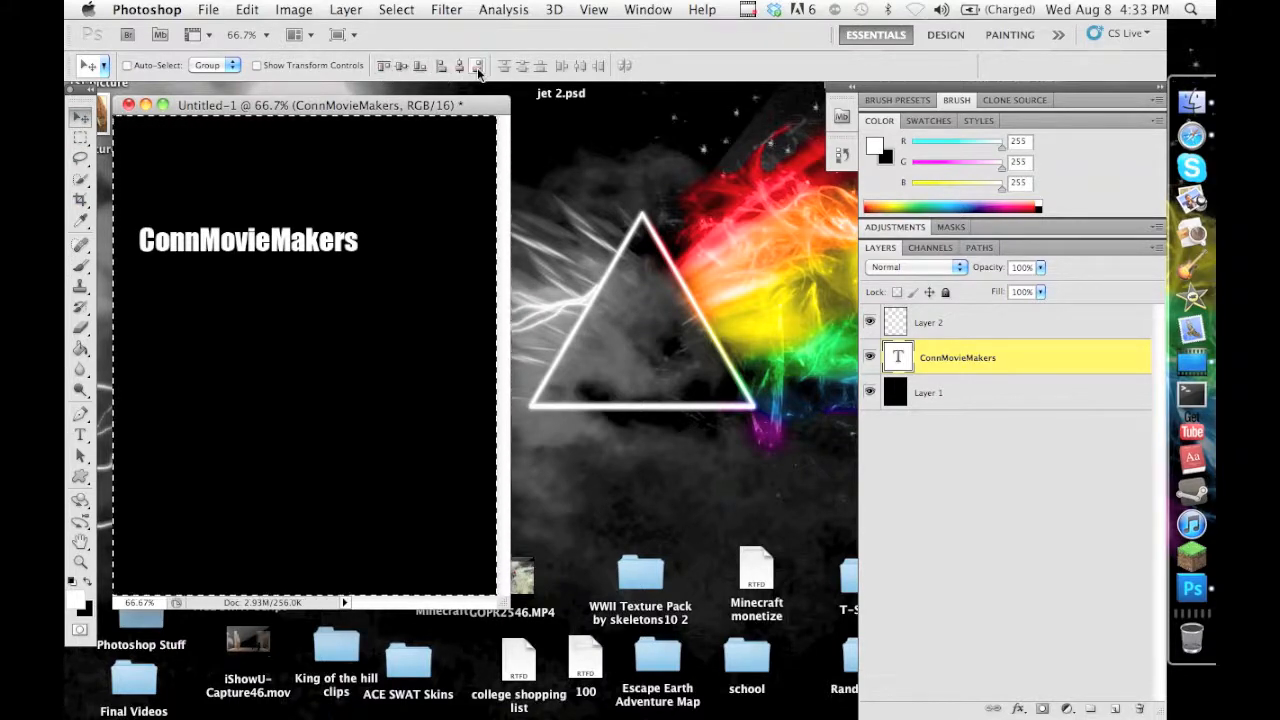
mouse_move(478, 64)
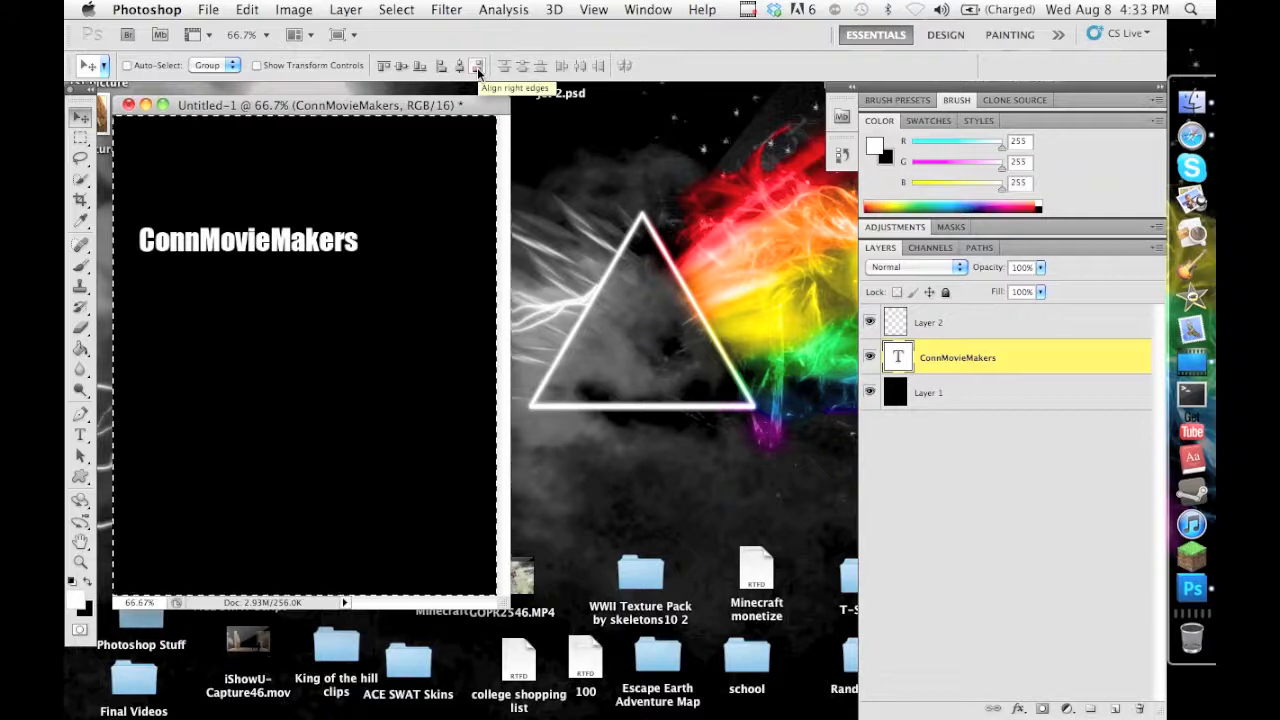
mouse_move(436, 70)
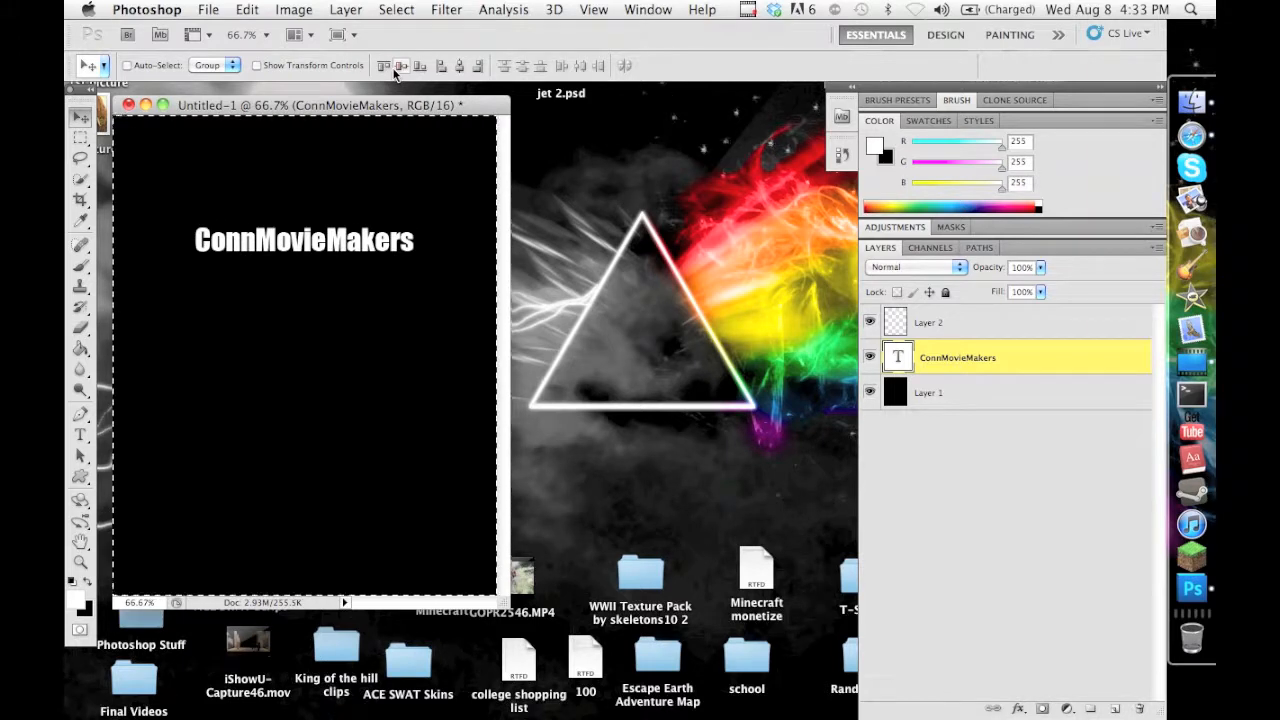
mouse_move(400, 66)
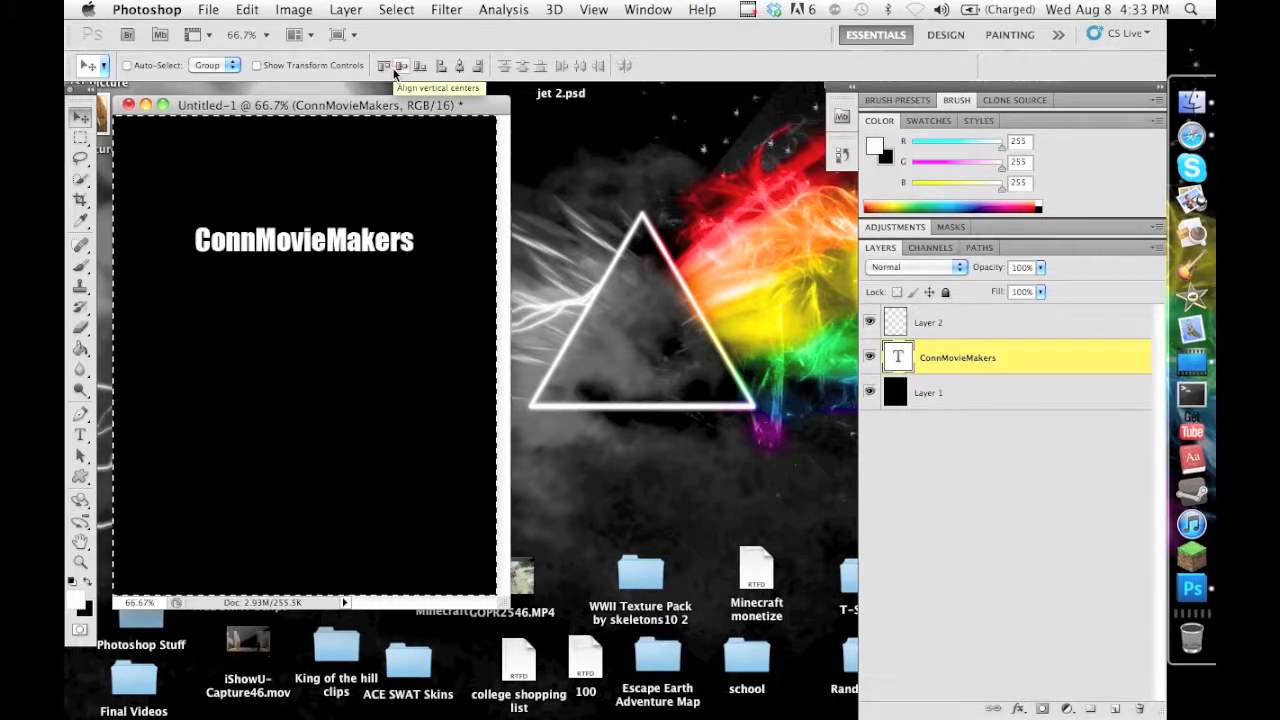
Step: Align the ConnMovieMakers text to the top edge of the black canvas
left_click(400, 64)
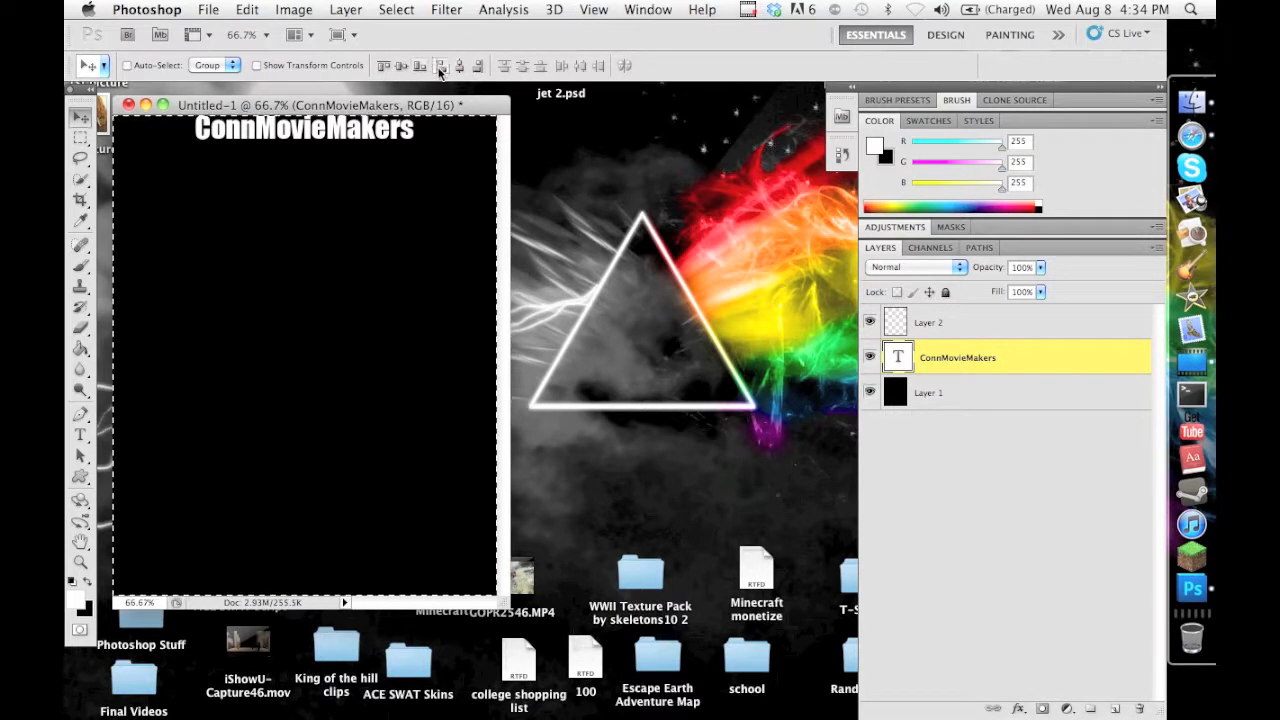
Step: Align the ConnMovieMakers text to the bottom edge of the black canvas
left_click(420, 66)
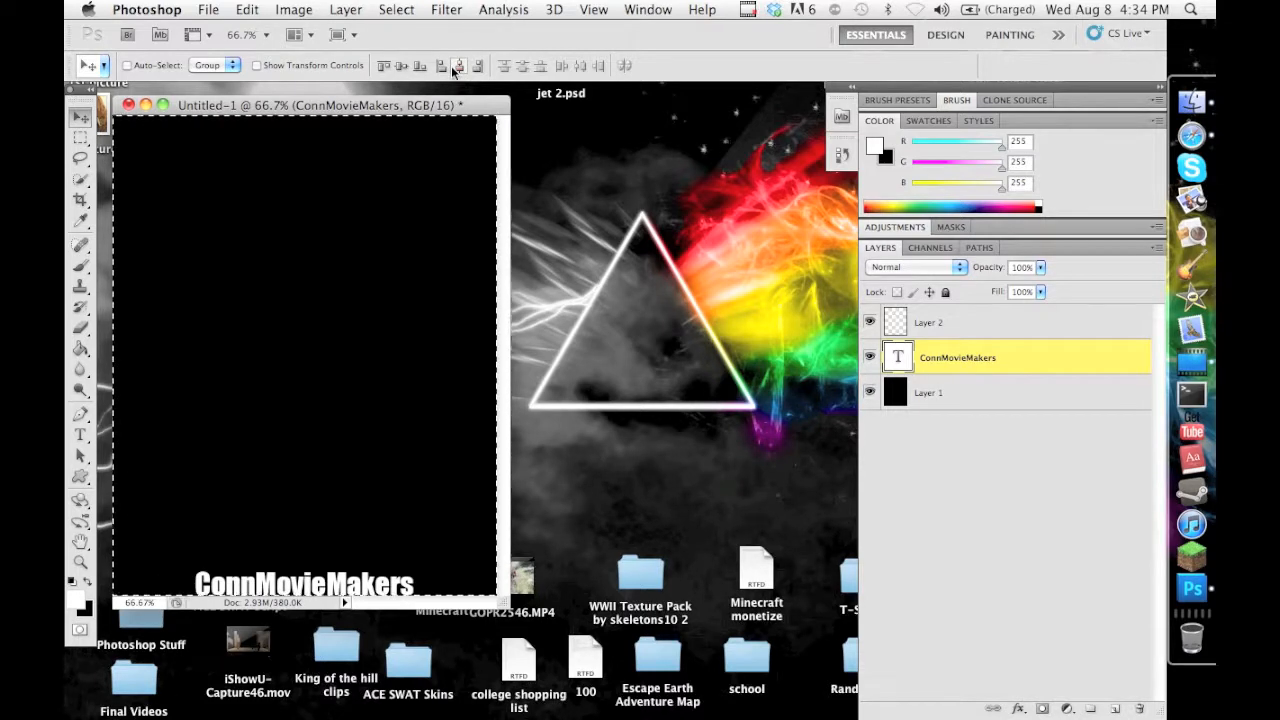
mouse_move(460, 66)
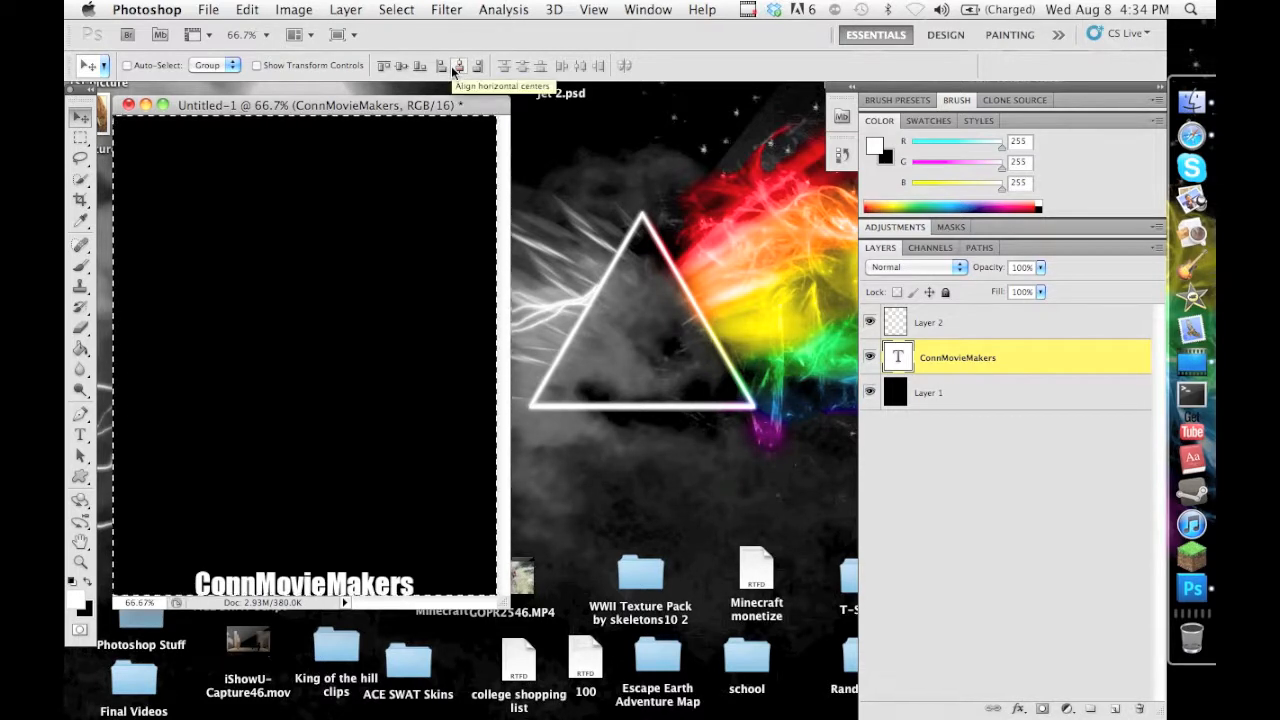